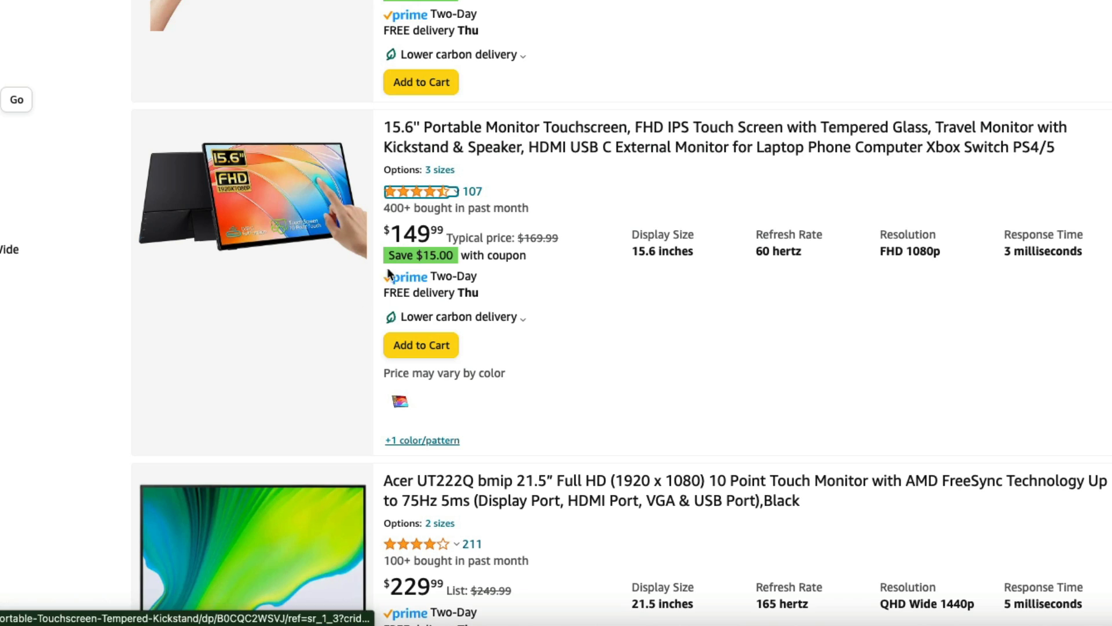
{"action": "mouse_move", "coordinate": [535, 160]}
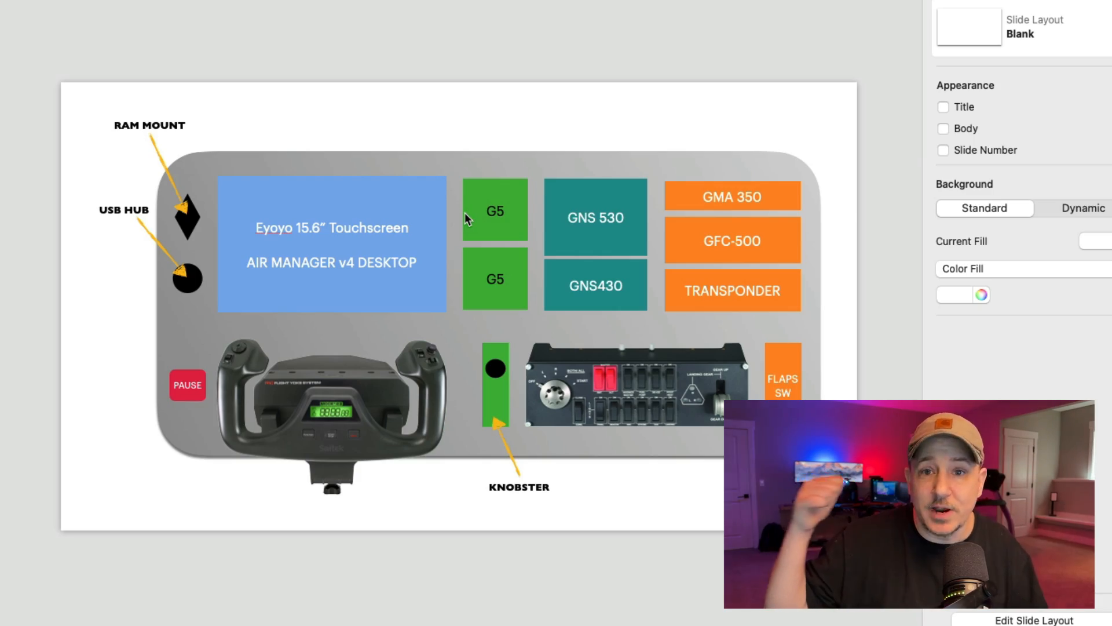
{"action": "mouse_move", "coordinate": [557, 197]}
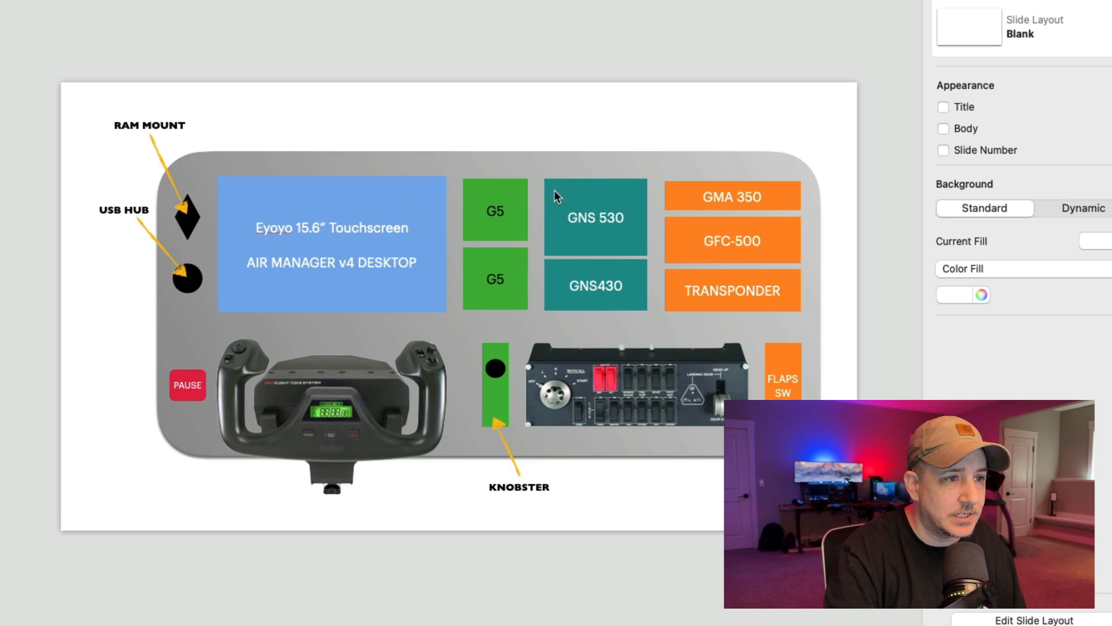
{"action": "mouse_move", "coordinate": [651, 197]}
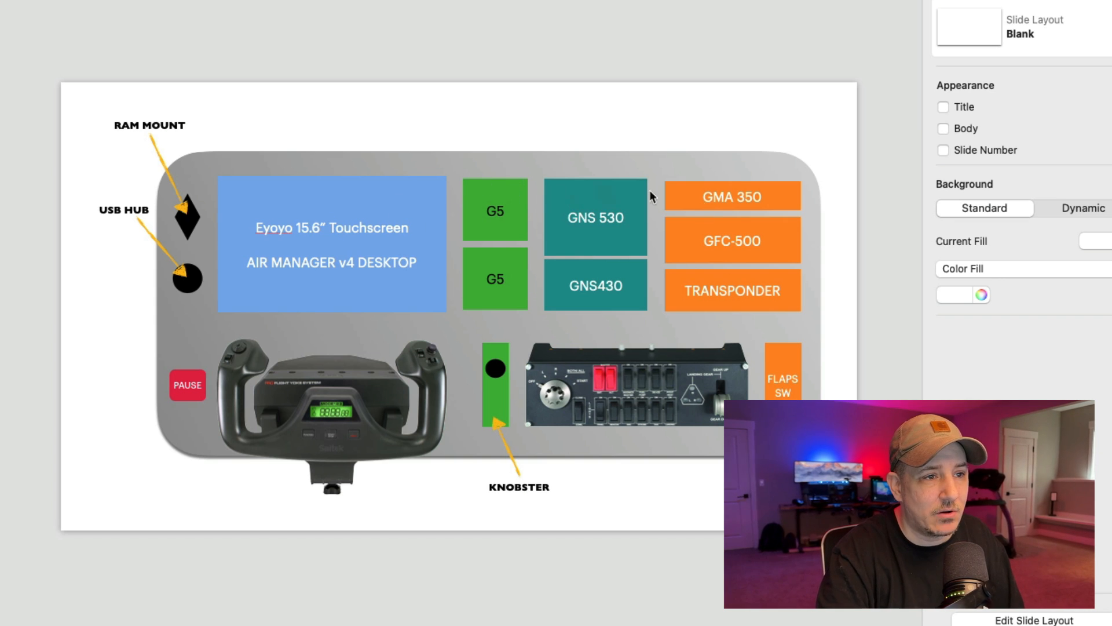
Step: Select the lower G5 block, the GNS430 block and the block beside it on the mockup
{"action": "left_click", "coordinate": [494, 278]}
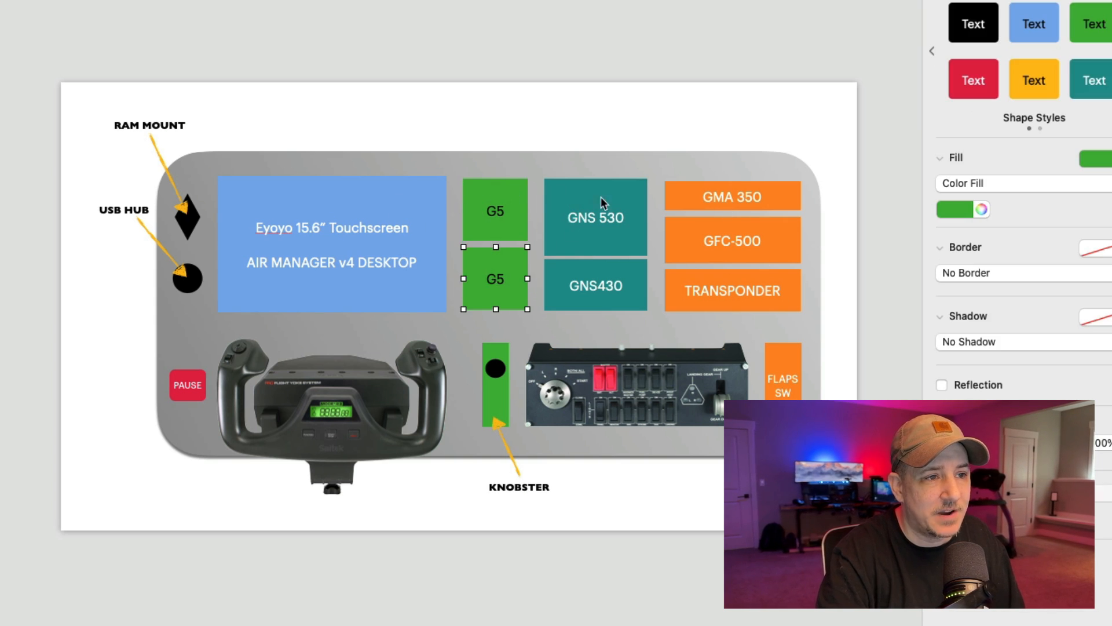
{"action": "left_click", "coordinate": [595, 285]}
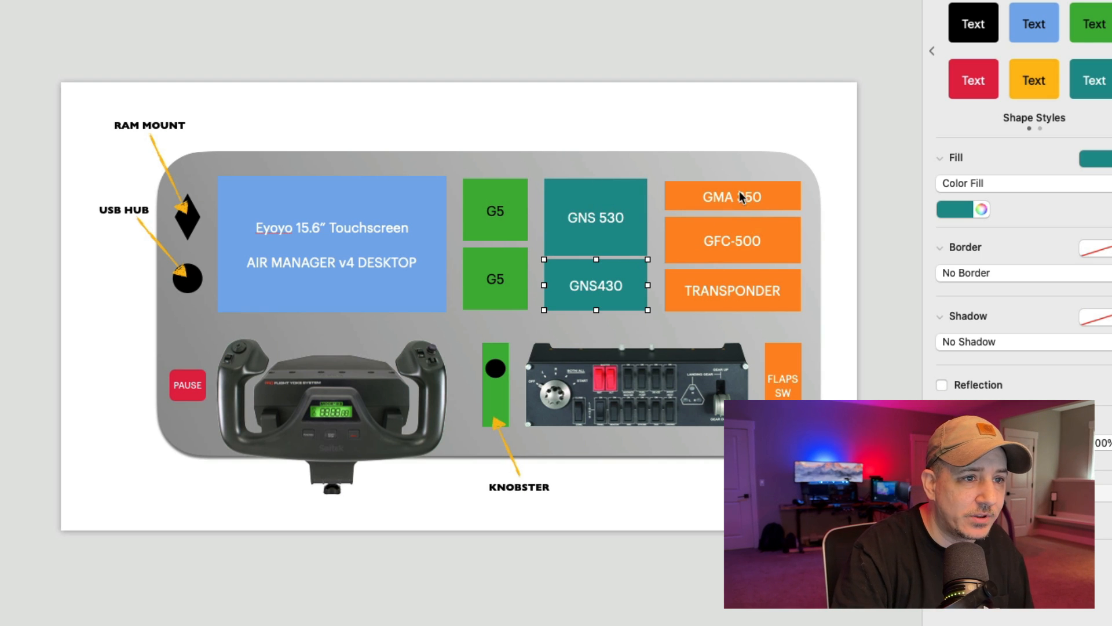
{"action": "left_click", "coordinate": [731, 290]}
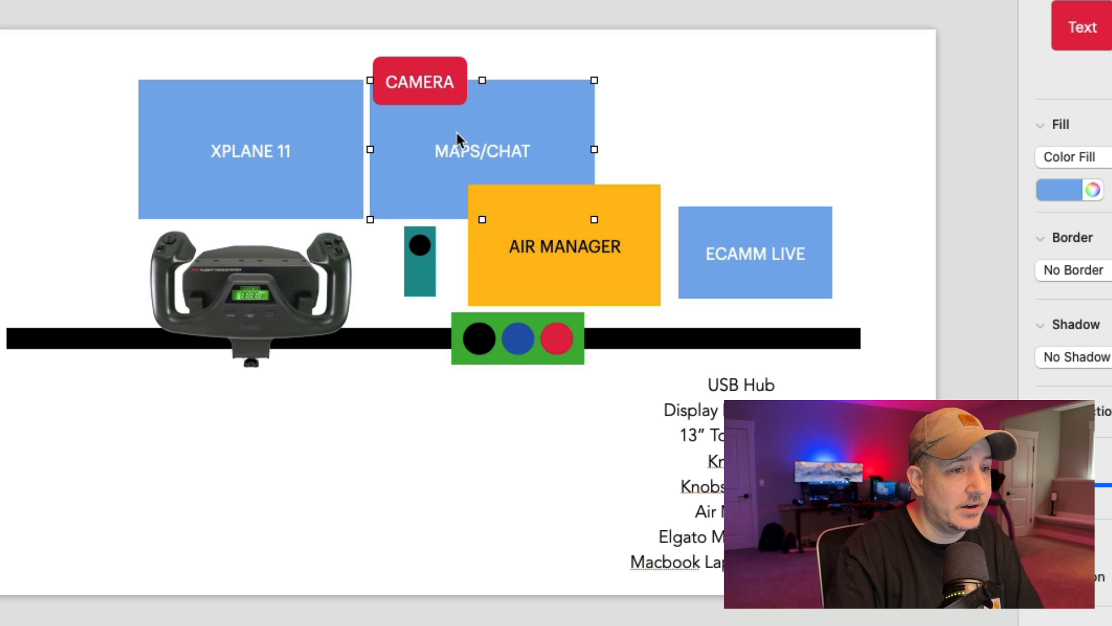
Step: Select the XPLANE 11, MAPS/CHAT and ECAMM LIVE blocks, then scroll down the page
{"action": "left_click", "coordinate": [250, 150]}
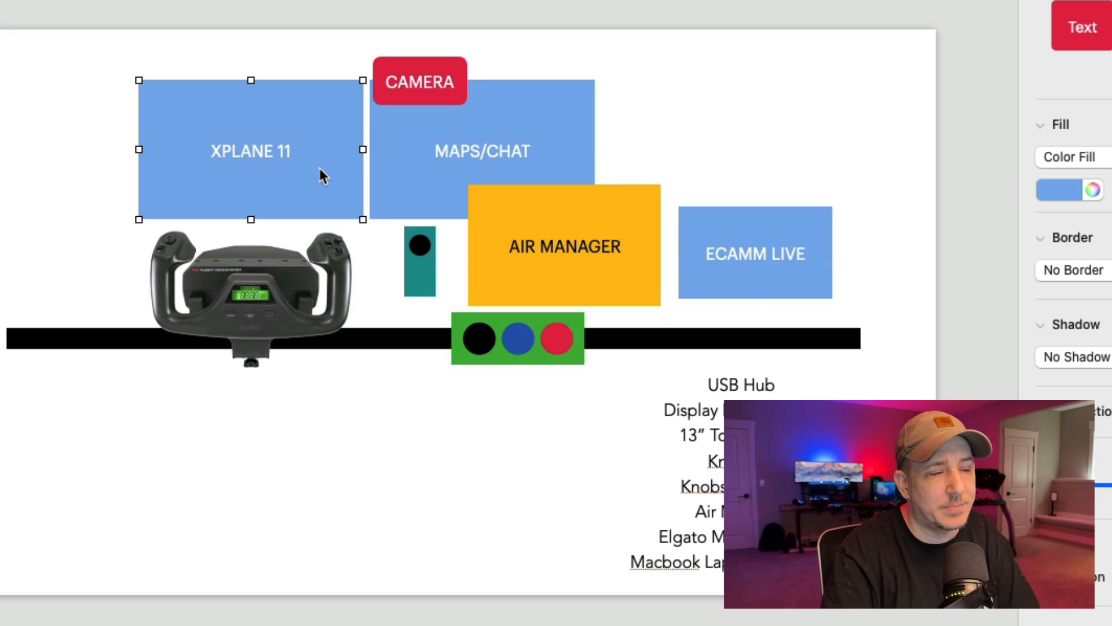
{"action": "left_click", "coordinate": [481, 151]}
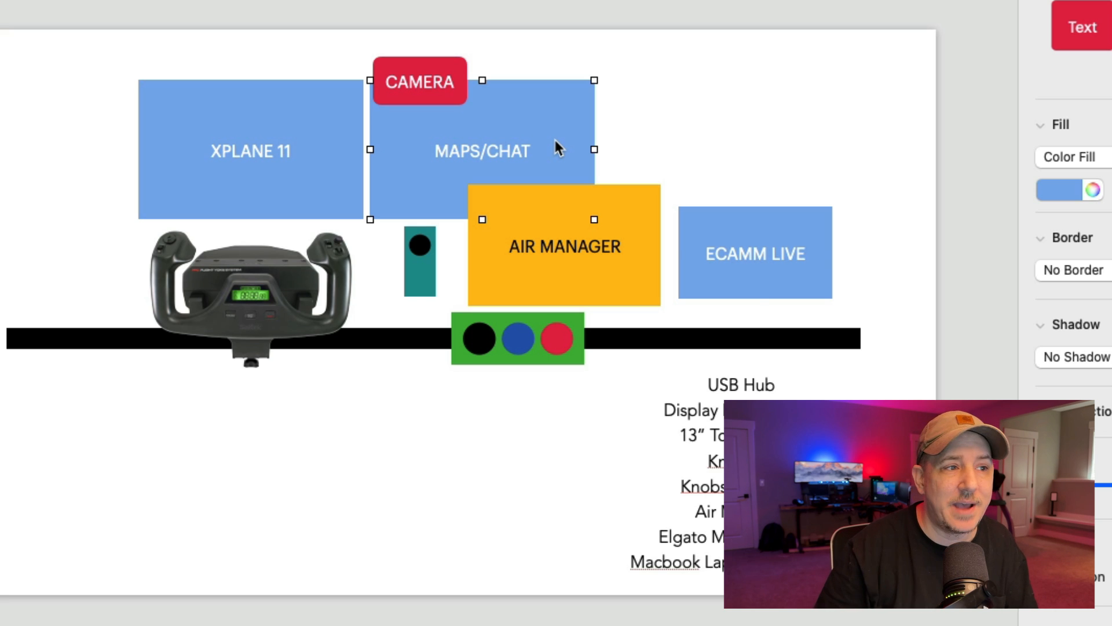
{"action": "left_click", "coordinate": [754, 253]}
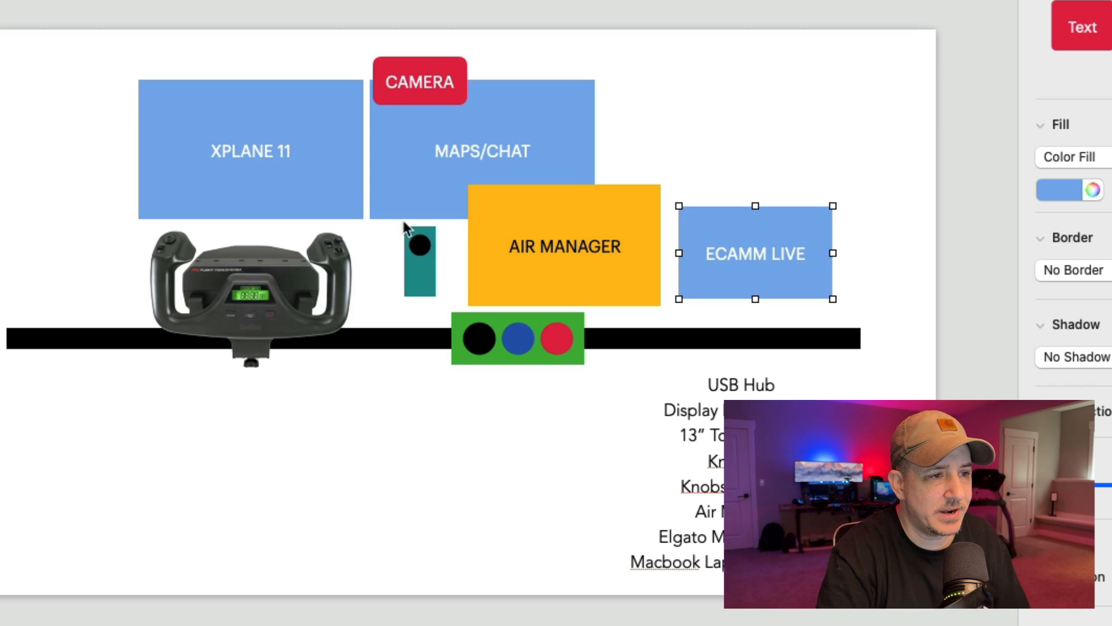
{"action": "left_click", "coordinate": [249, 291]}
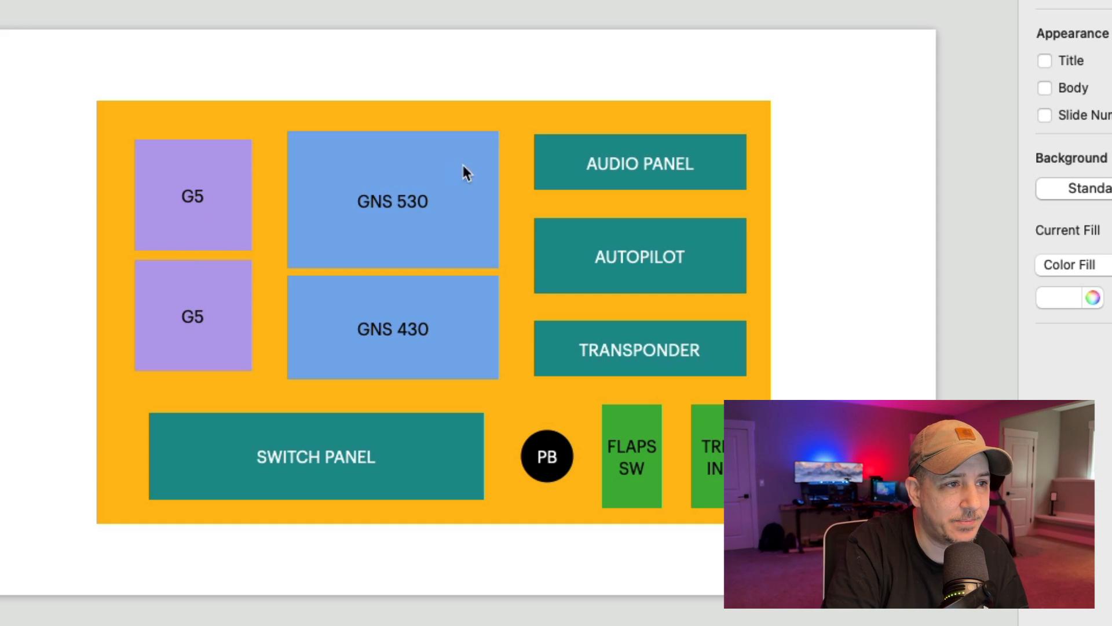
{"action": "mouse_move", "coordinate": [418, 288]}
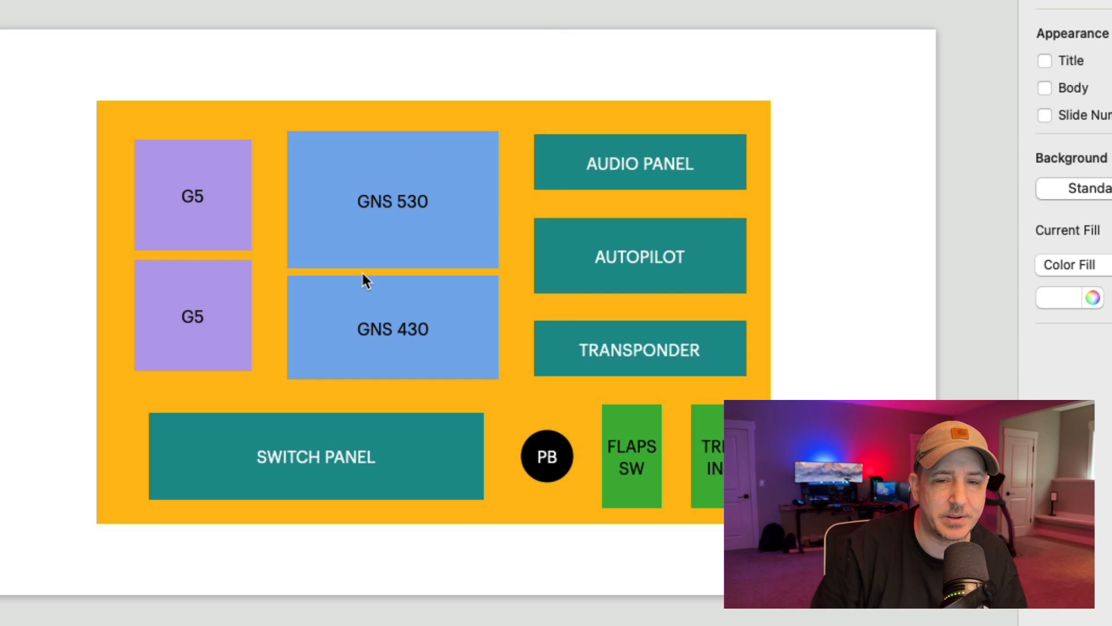
{"action": "mouse_move", "coordinate": [347, 245]}
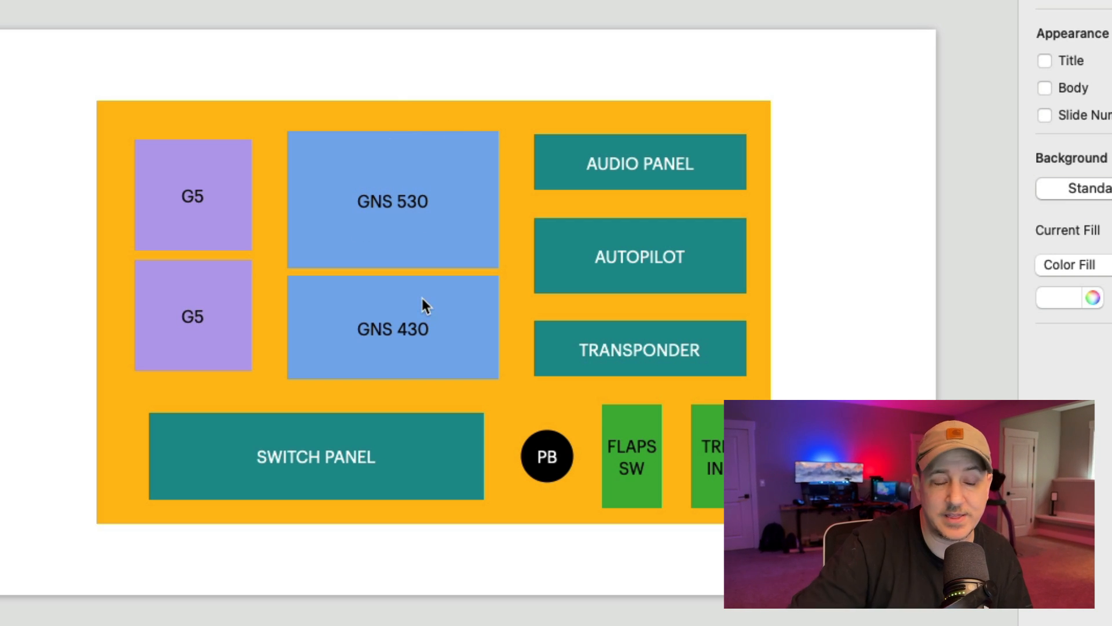
{"action": "mouse_move", "coordinate": [684, 181]}
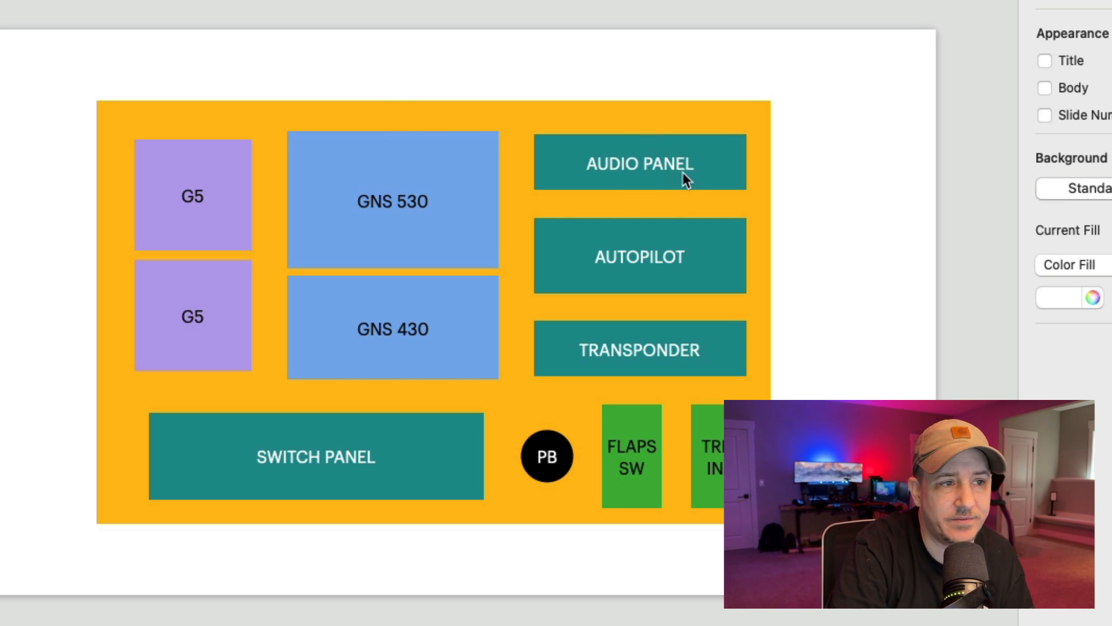
{"action": "mouse_move", "coordinate": [671, 345]}
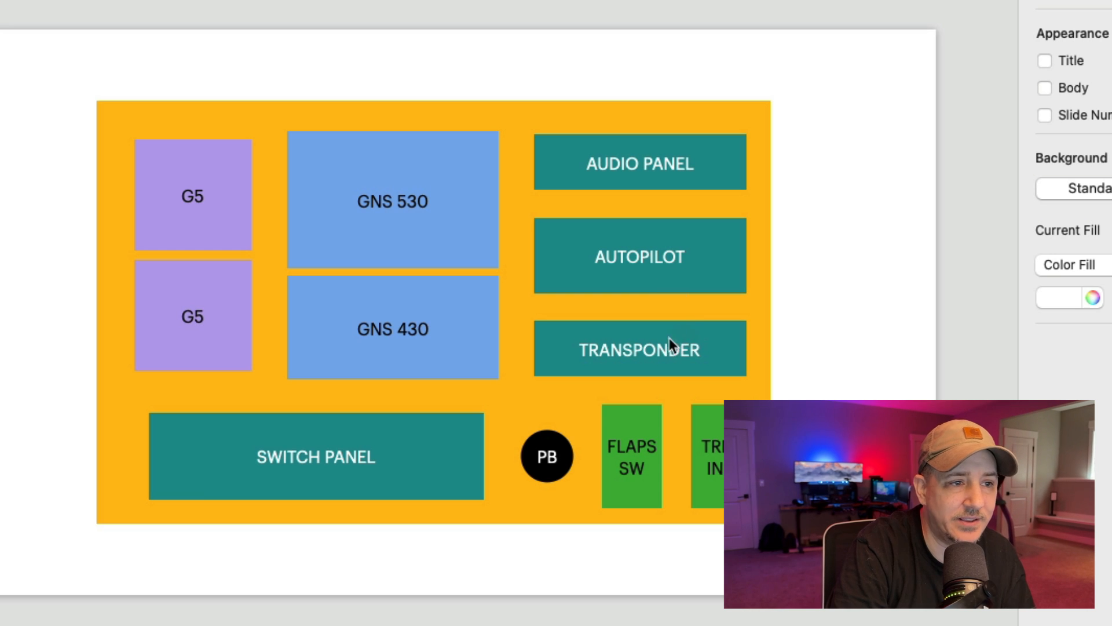
{"action": "mouse_move", "coordinate": [670, 357]}
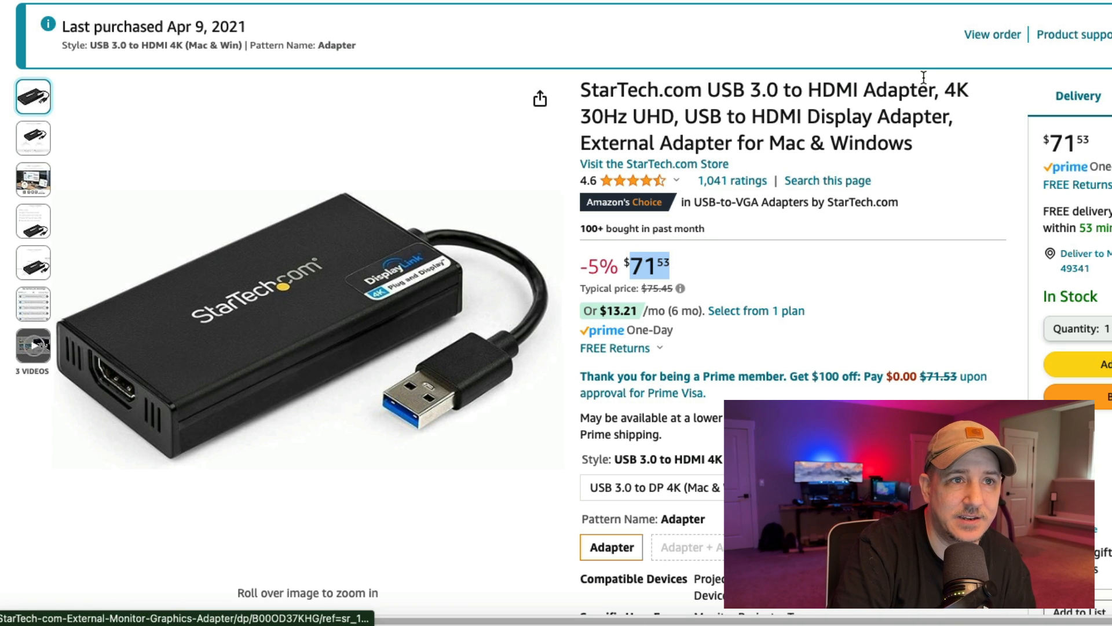
{"action": "scroll", "scroll_direction": "down", "scroll_amount": 3}
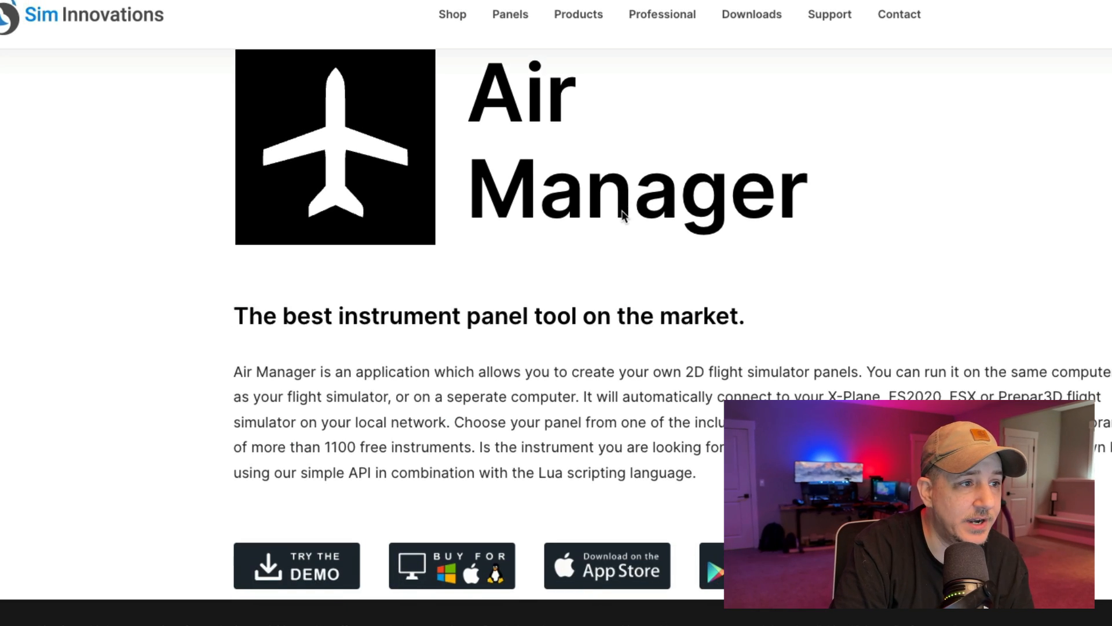
{"action": "scroll", "scroll_direction": "down", "scroll_amount": 3}
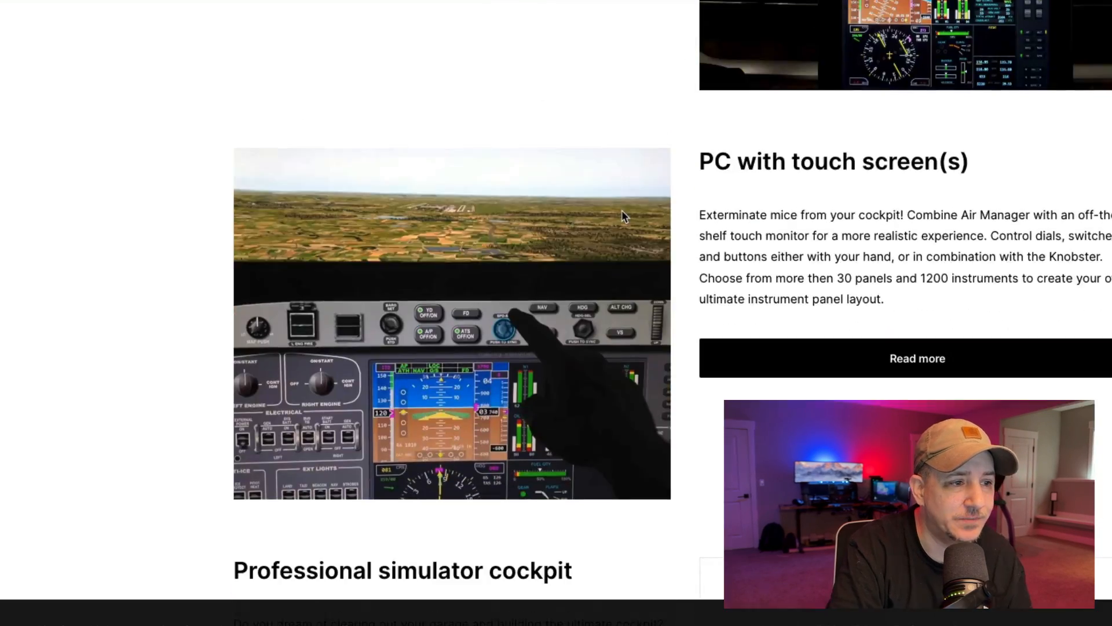
{"action": "scroll", "scroll_direction": "down", "scroll_amount": 3}
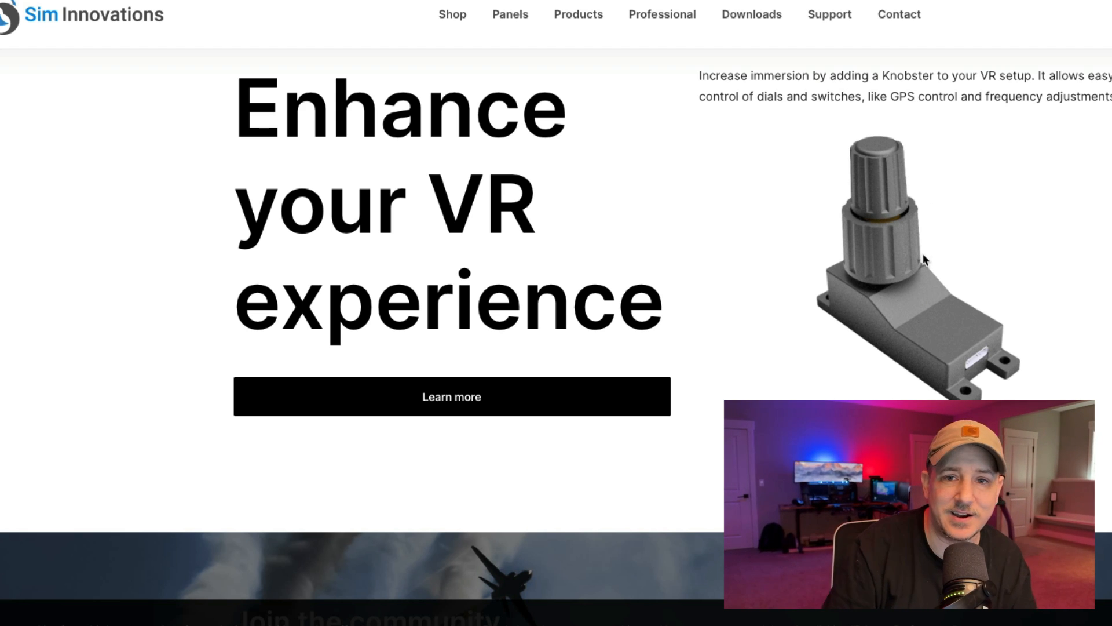
{"action": "scroll", "scroll_direction": "down", "scroll_amount": 3}
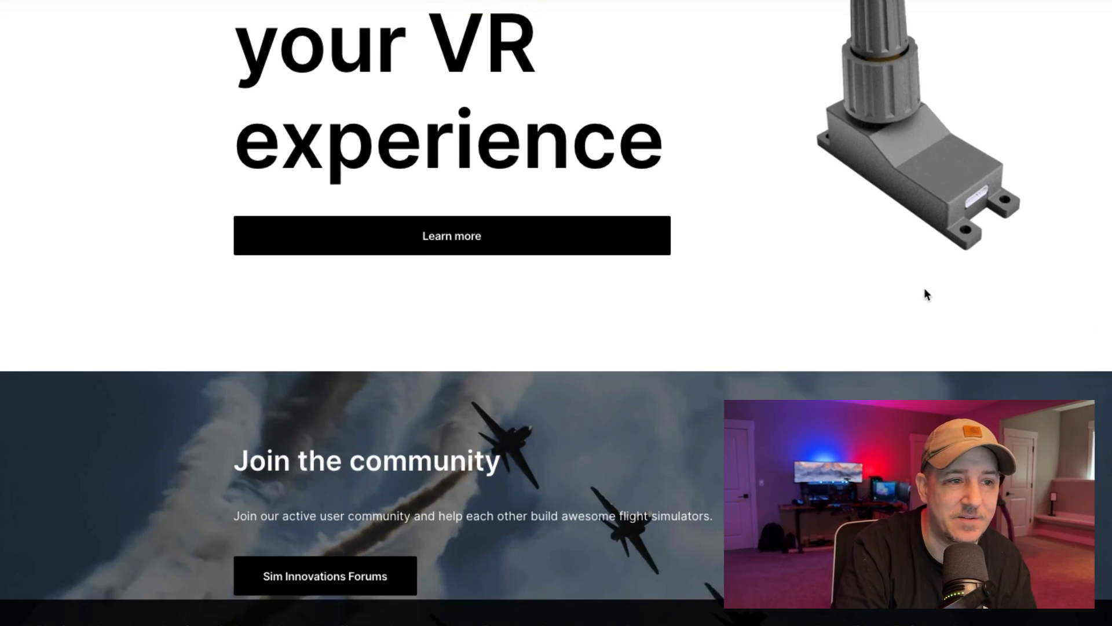
{"action": "scroll", "scroll_direction": "down", "scroll_amount": 3}
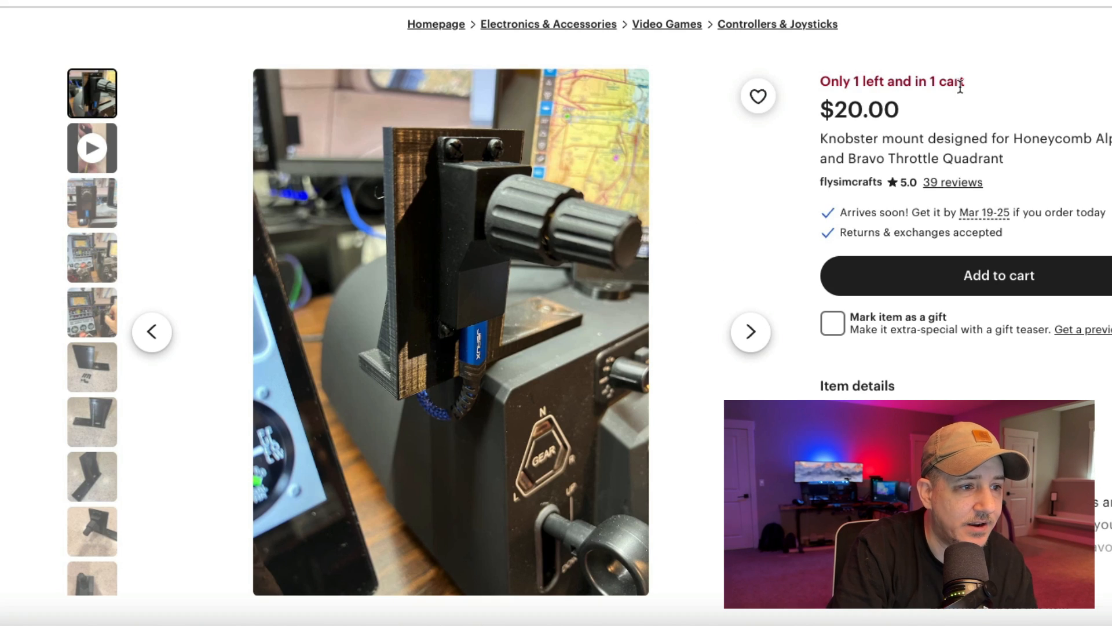
{"action": "mouse_move", "coordinate": [547, 285]}
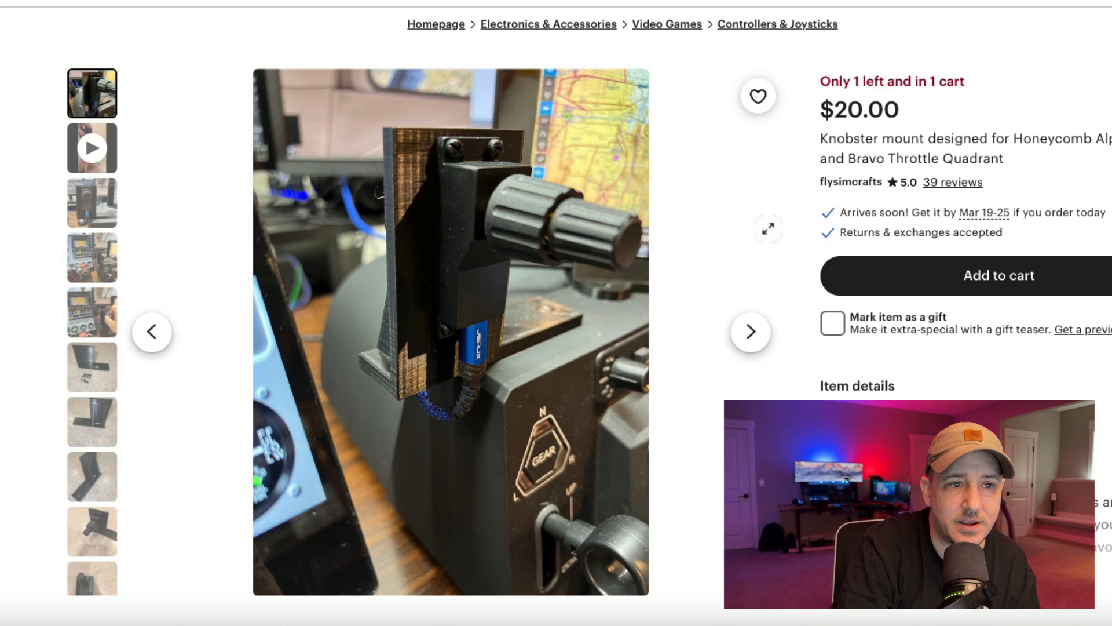
{"action": "mouse_move", "coordinate": [914, 181]}
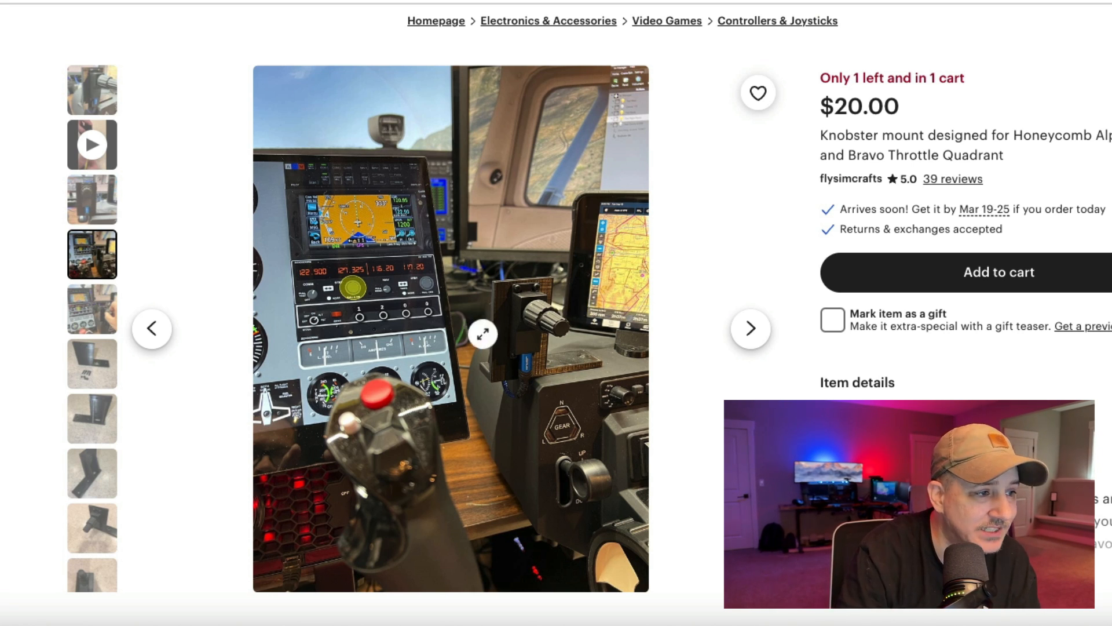
Step: Pick the bare black bracket thumbnail from the Knobster listing's left image strip
{"action": "left_click", "coordinate": [91, 418]}
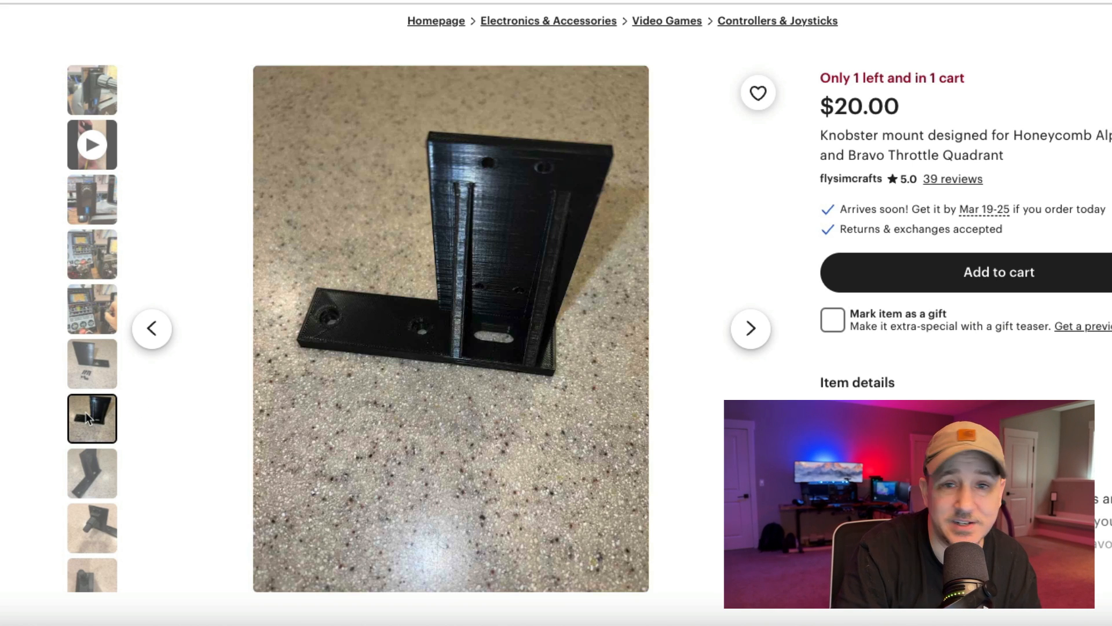
{"action": "mouse_move", "coordinate": [339, 272]}
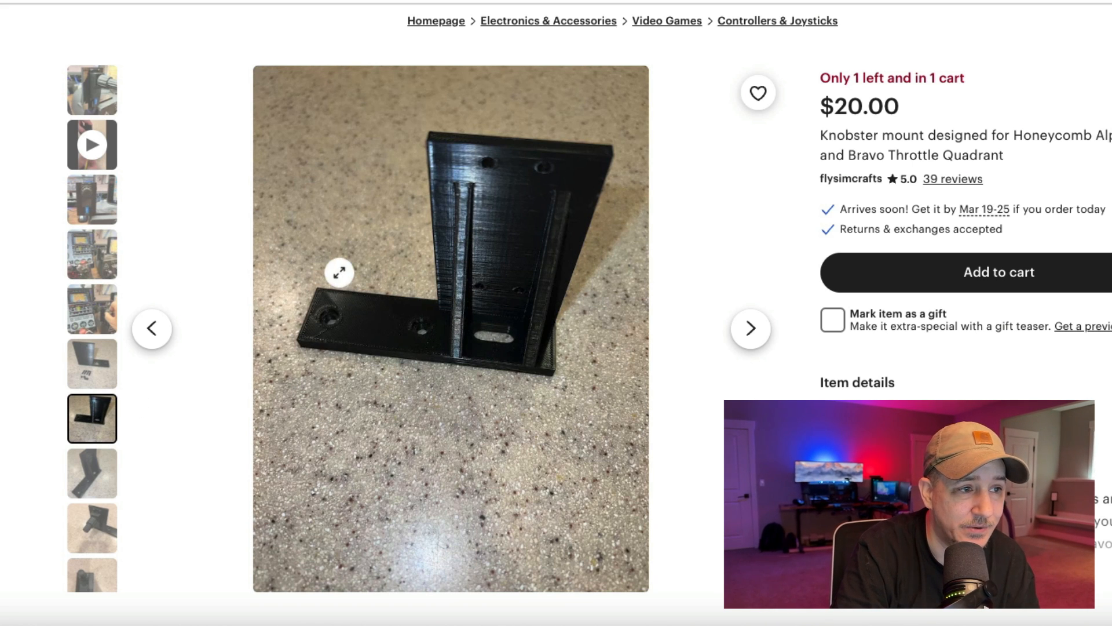